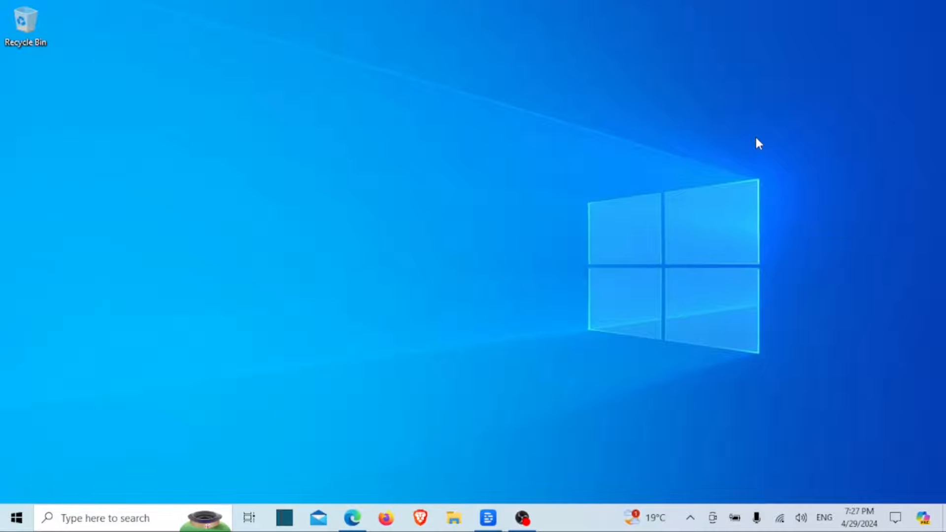
Launch Task Manager from the taskbar's right-click menu.
right_click(576, 517)
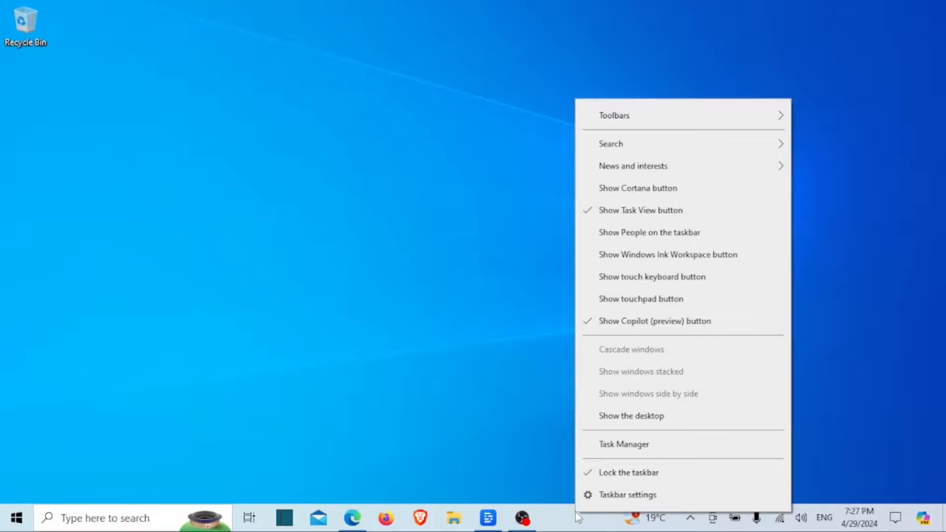
click(624, 444)
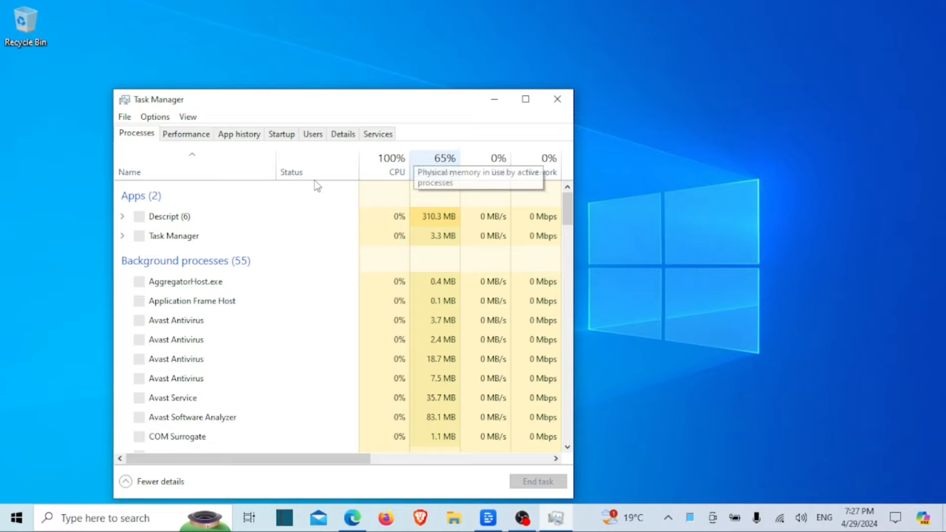
Show the Memory panel on Task Manager's Performance tab (5.2 of 7.9 GB in use).
click(186, 134)
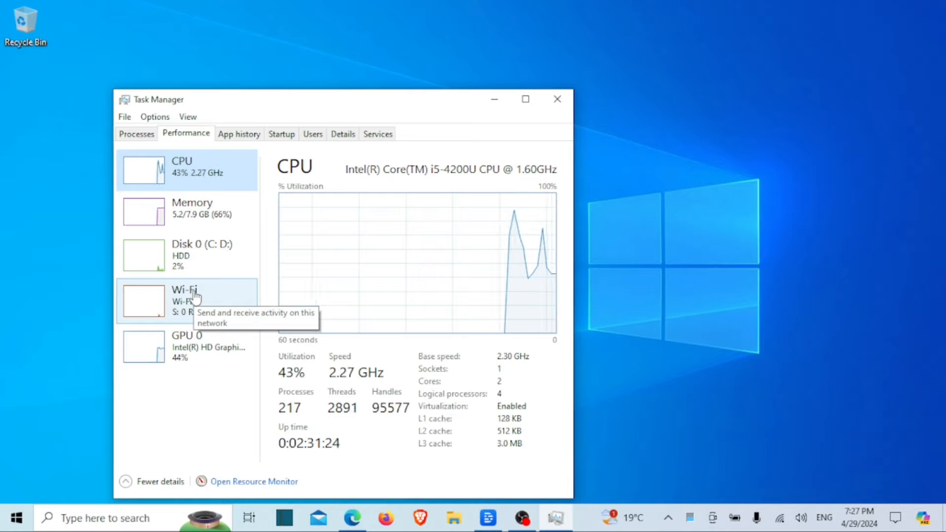
click(188, 211)
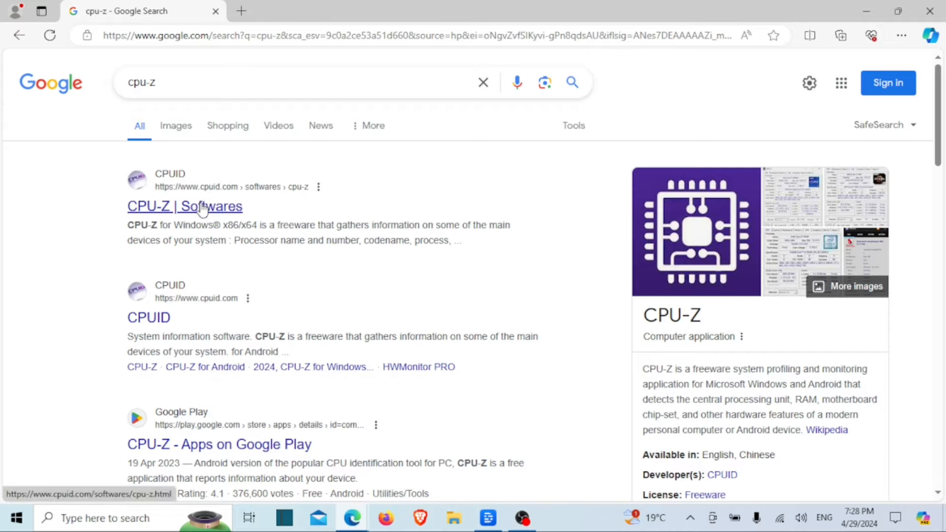
Download CPU-Z 2.09 English ZIP from cpuid.com and reveal it in Downloads.
click(185, 206)
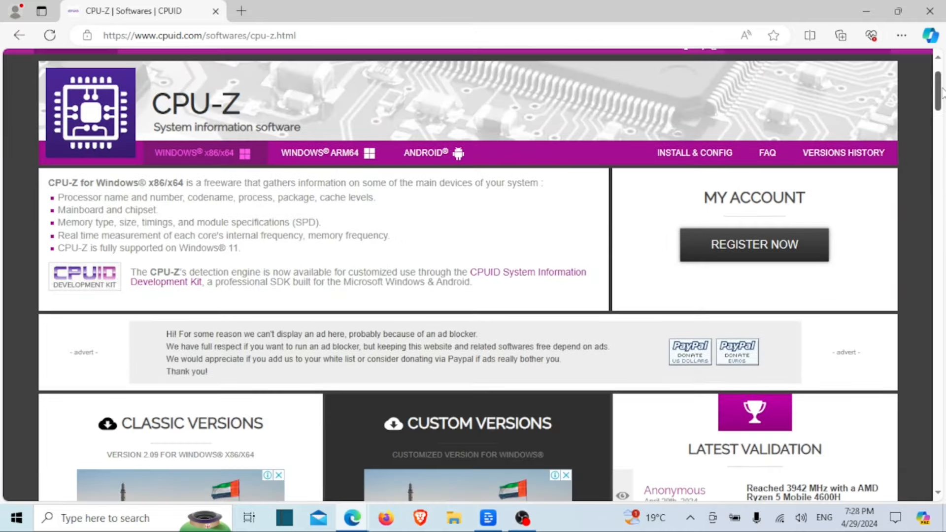
scroll(down, 3)
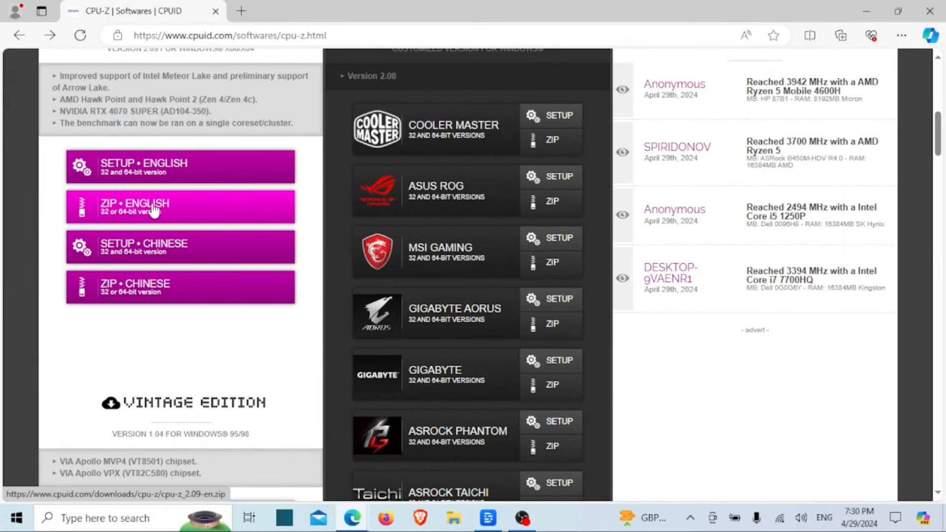
mouse_move(161, 210)
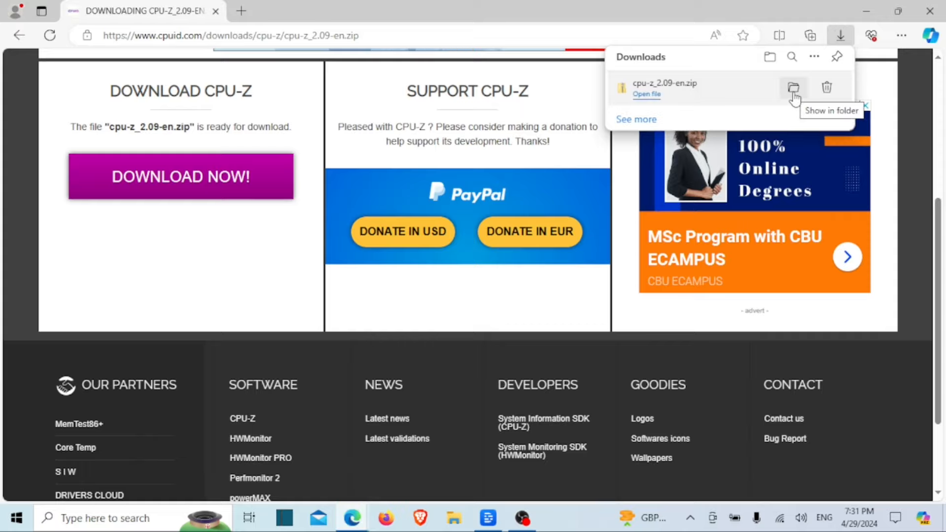
click(794, 88)
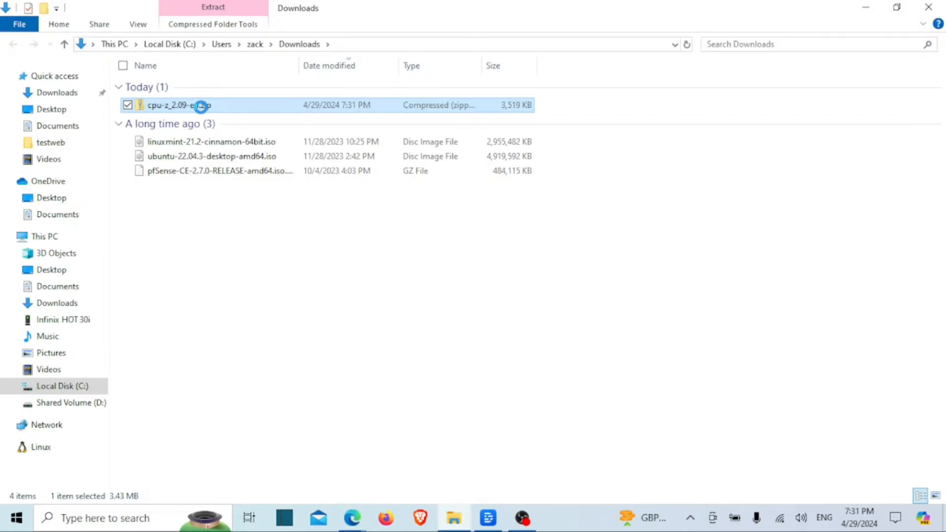
Extract the CPU-Z ZIP into a cpu-z_2.09-en folder via Extract All.
right_click(179, 105)
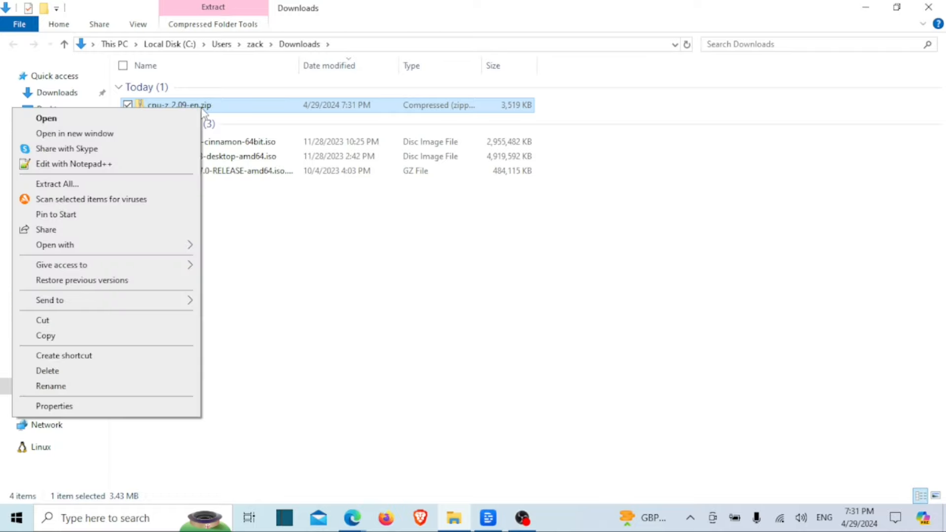
mouse_move(89, 204)
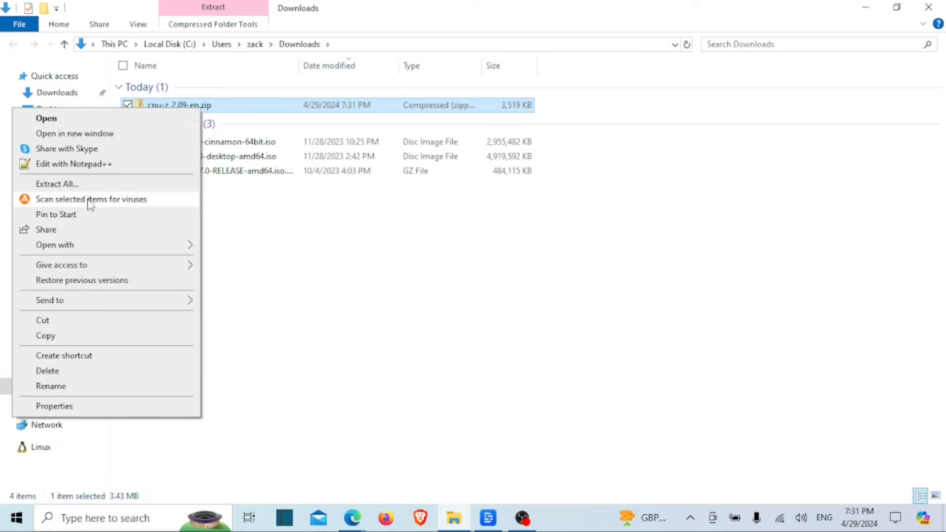
mouse_move(57, 183)
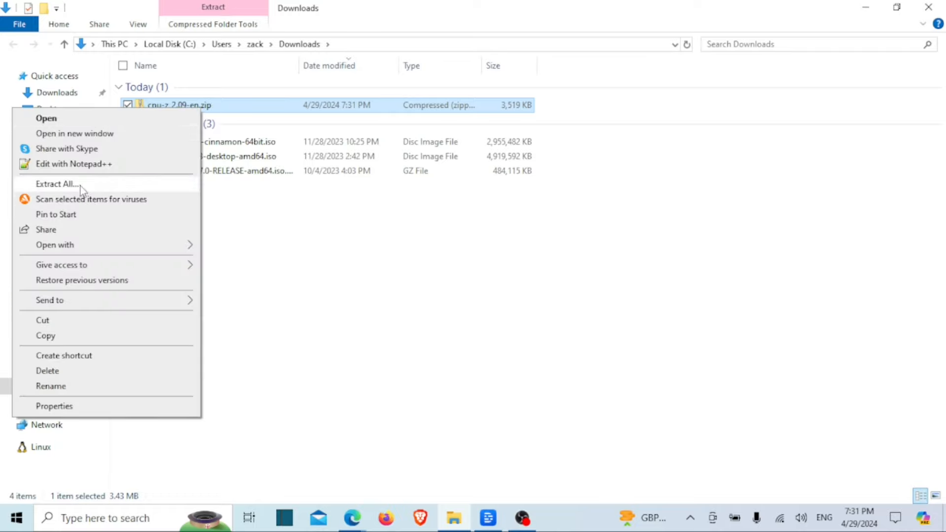
click(55, 183)
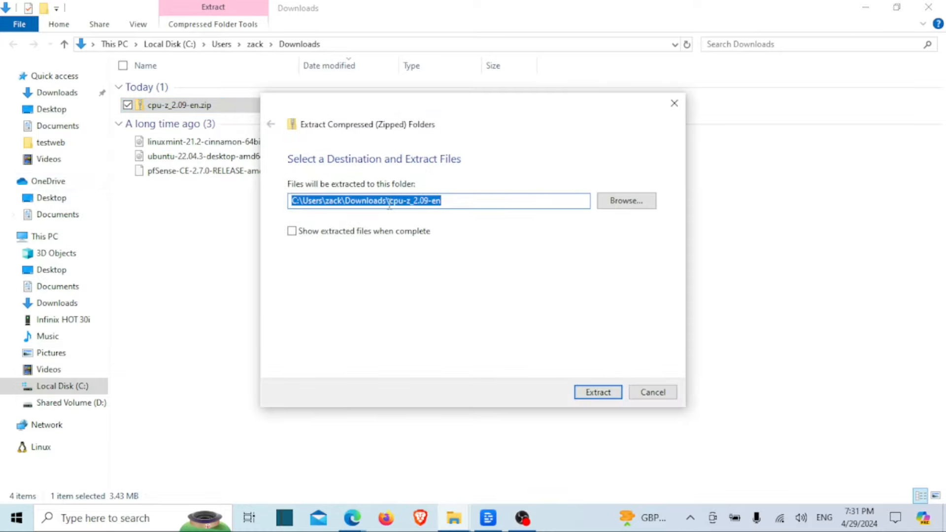
click(368, 202)
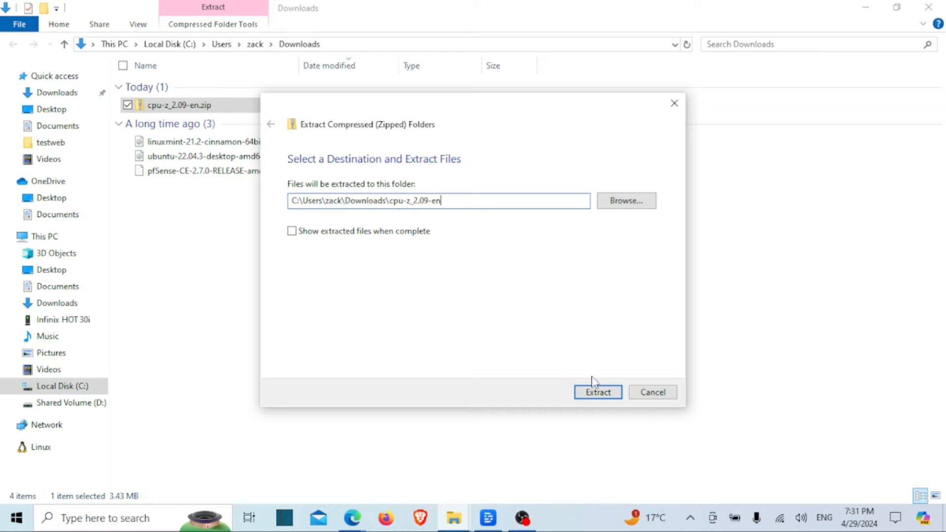
click(596, 392)
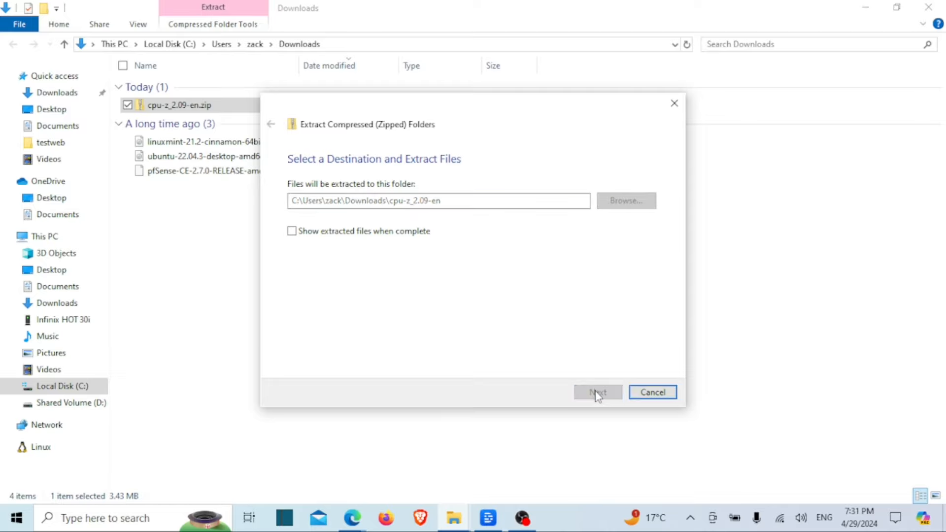
click(597, 393)
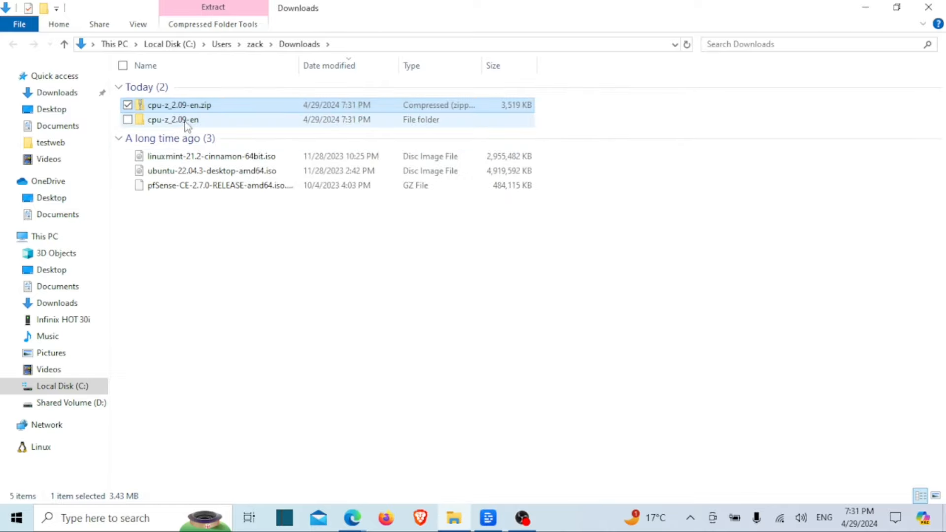
Run cpuz_x64.exe from the cpu-z_2.09-en folder and view its Memory tab.
double_click(173, 119)
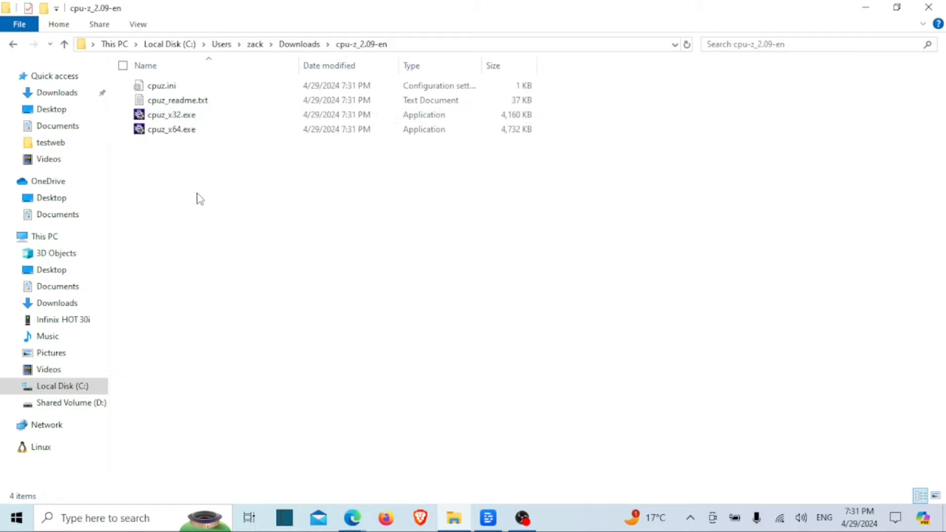
mouse_move(193, 129)
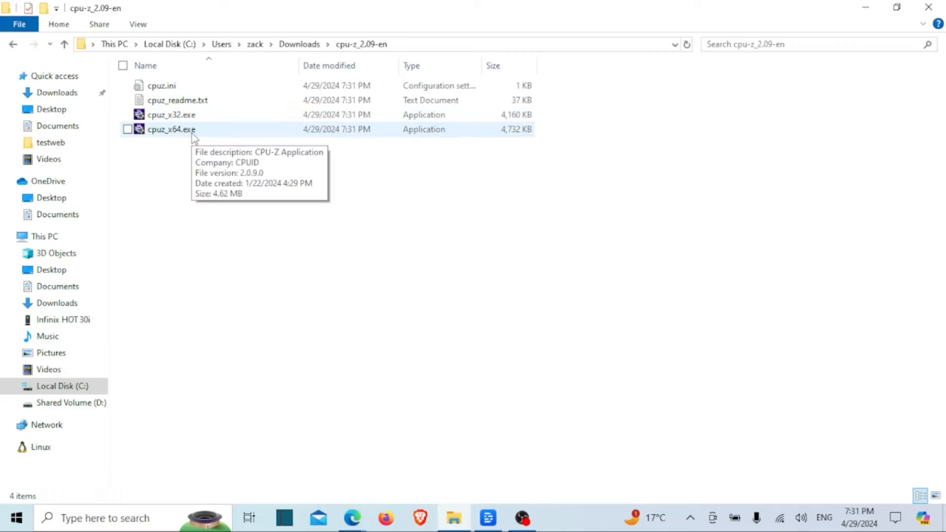
double_click(172, 129)
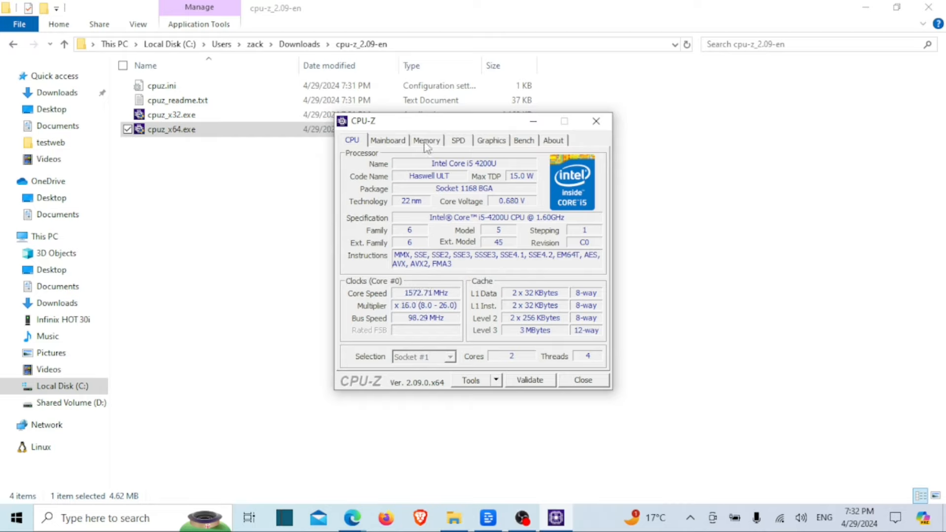
click(426, 140)
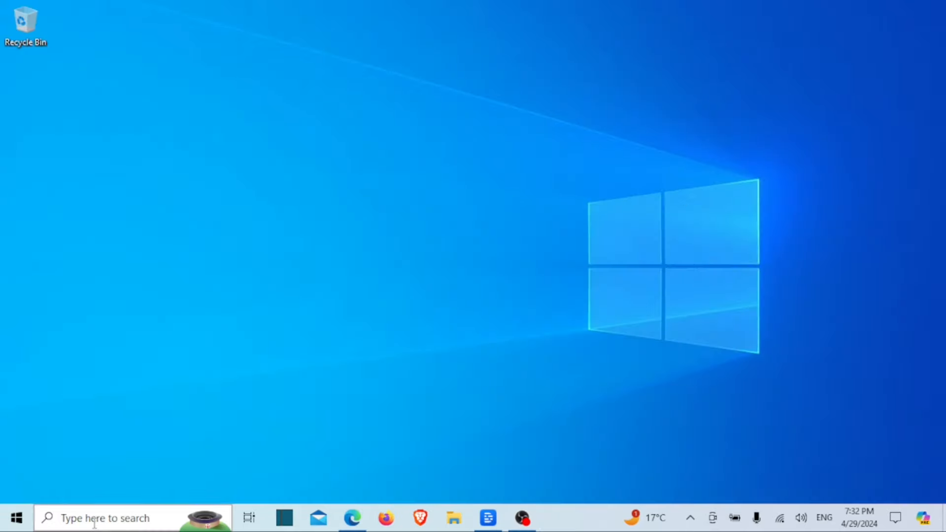
Search for cmd from the taskbar to launch Command Prompt.
text(cmd)
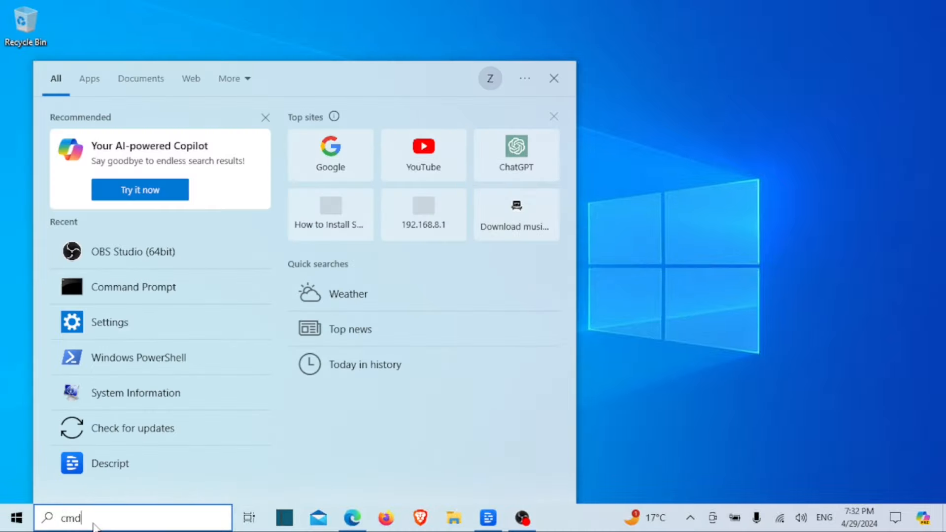
text(cmd)
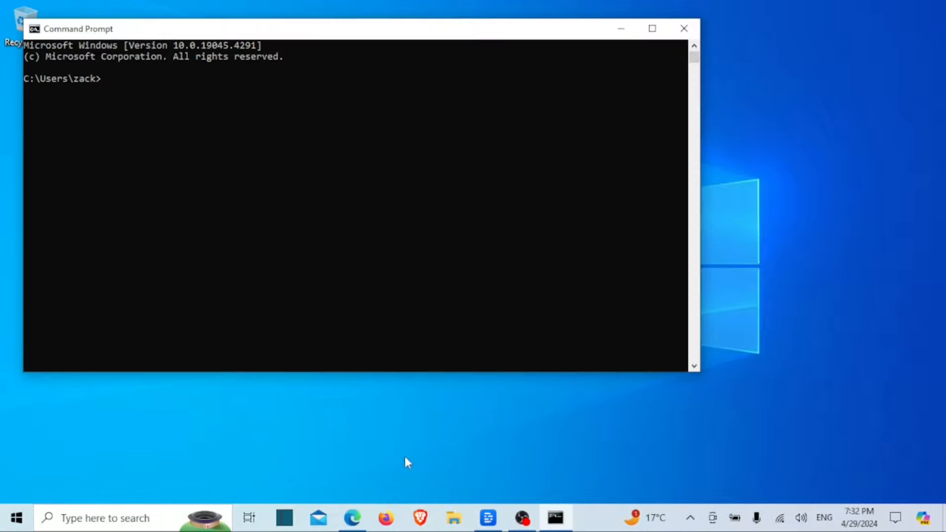
Run 'wmic memorychip get memorytype', which returns MemoryType 24.
text(wmic memorychip get memorytype)
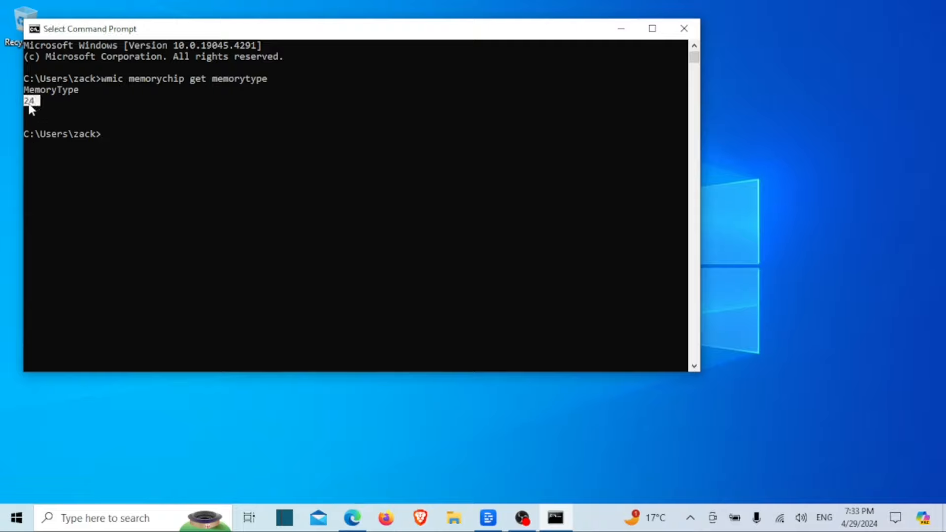
mouse_move(117, 127)
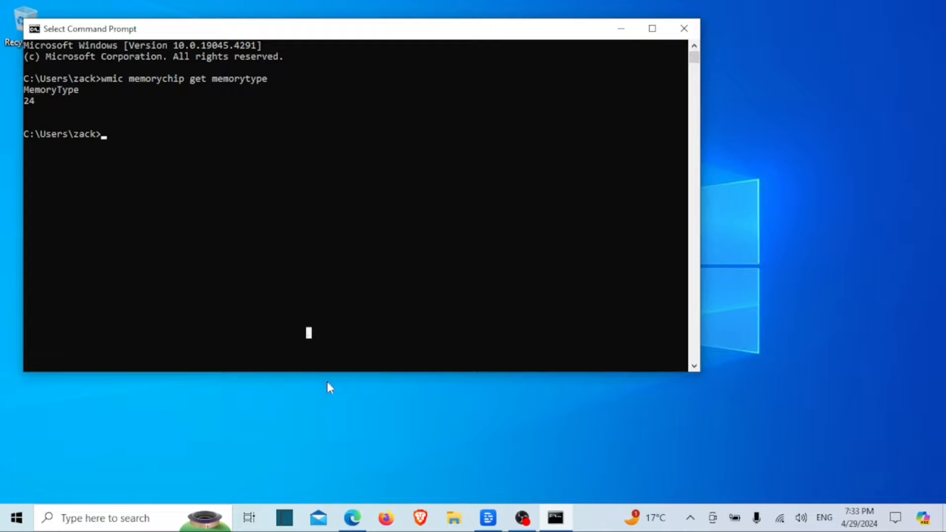
mouse_move(733, 155)
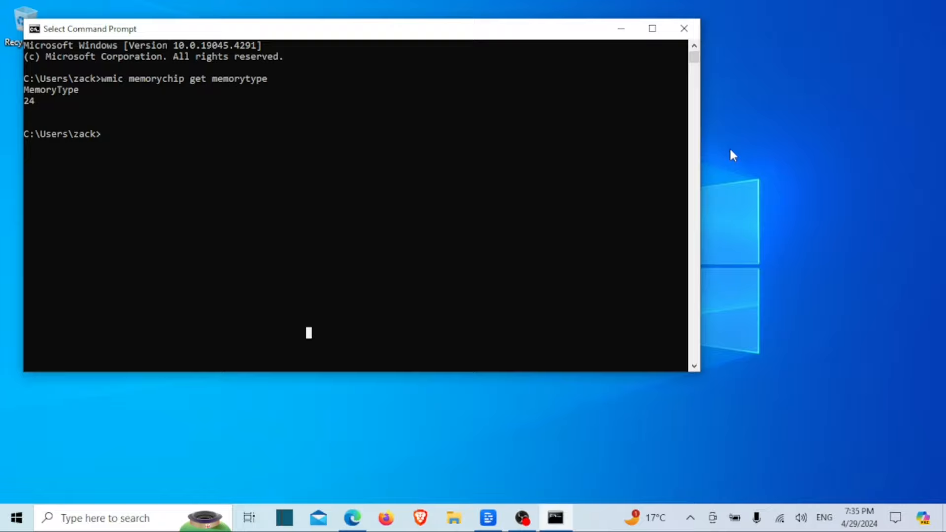
mouse_move(727, 157)
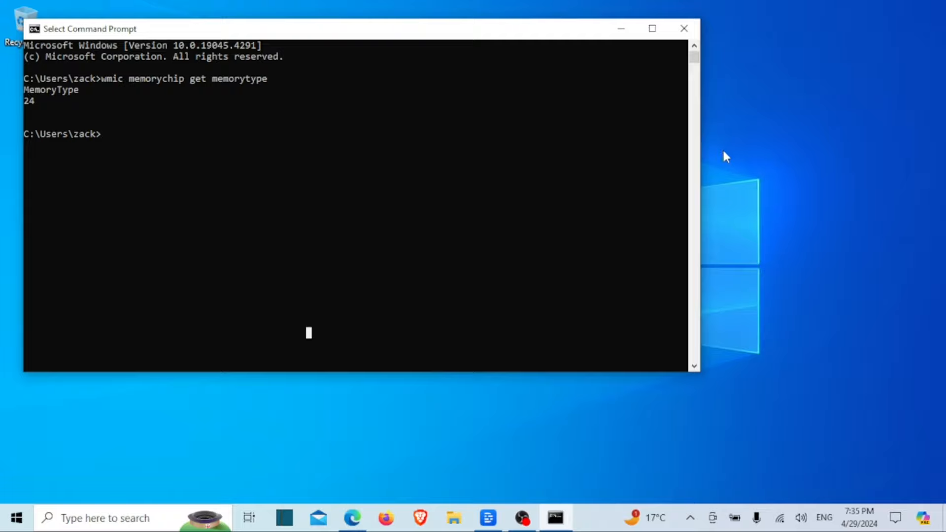
mouse_move(727, 159)
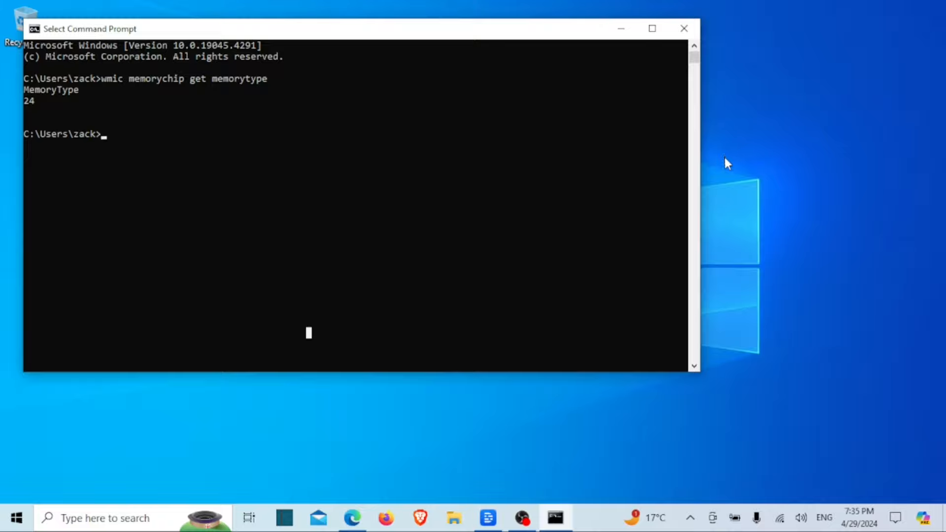
mouse_move(672, 350)
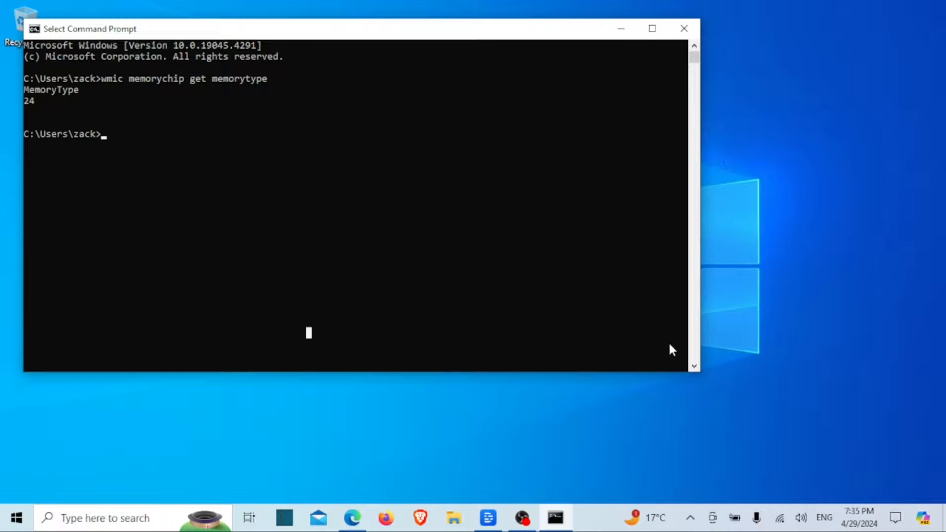
mouse_move(574, 422)
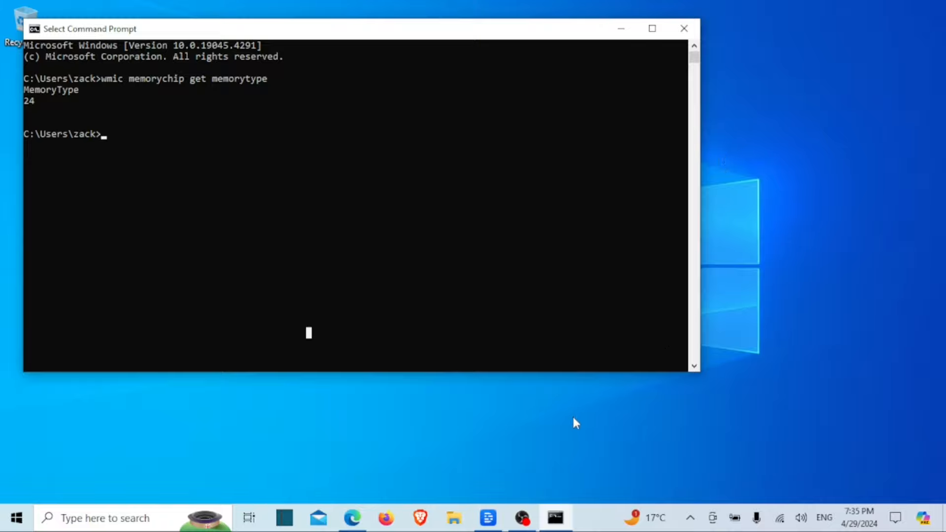